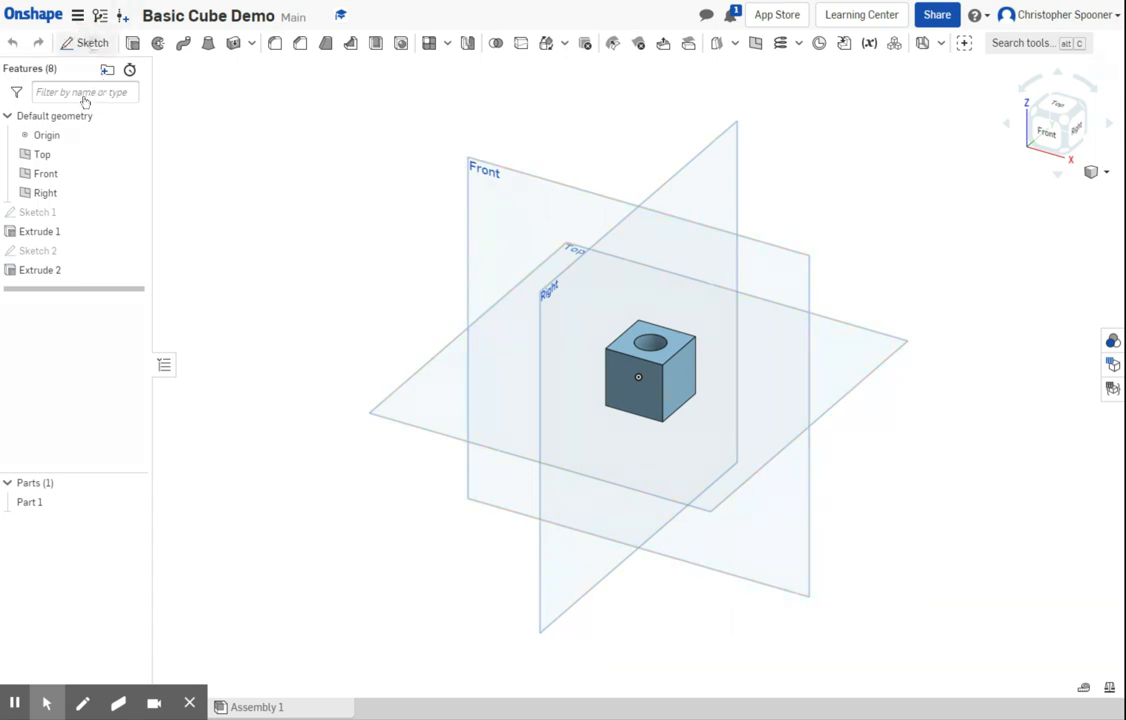
Step: Start a new sketch on a side face of Extrude 1, the holed cube
{"action": "left_click", "coordinate": [92, 42]}
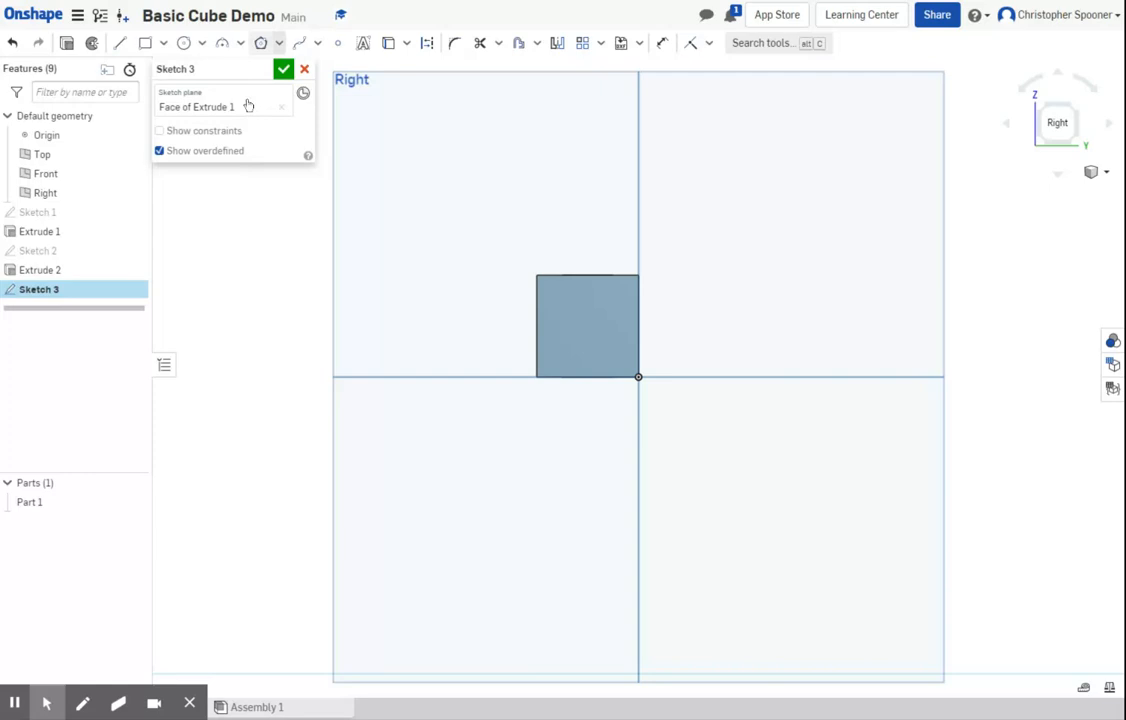
Step: Draw a three-sided polygon centred on the cube face in Sketch 3
{"action": "left_click", "coordinate": [277, 42]}
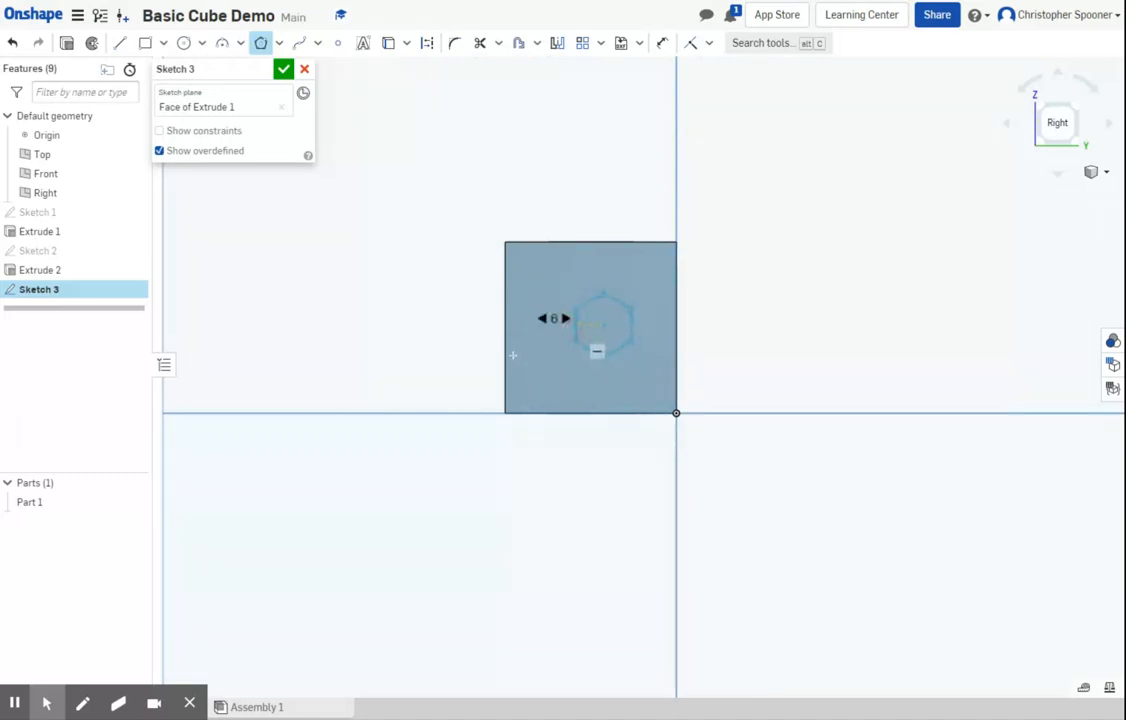
{"action": "left_click", "coordinate": [565, 318]}
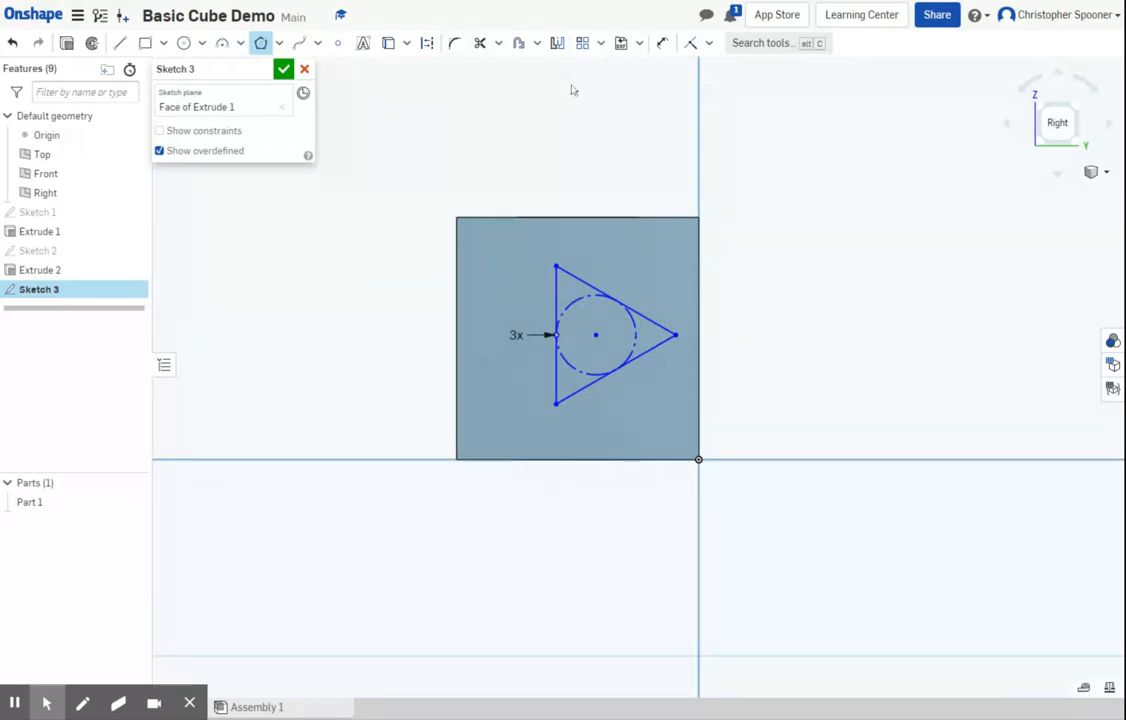
{"action": "mouse_move", "coordinate": [584, 101]}
{"action": "type", "text": "5/2"}
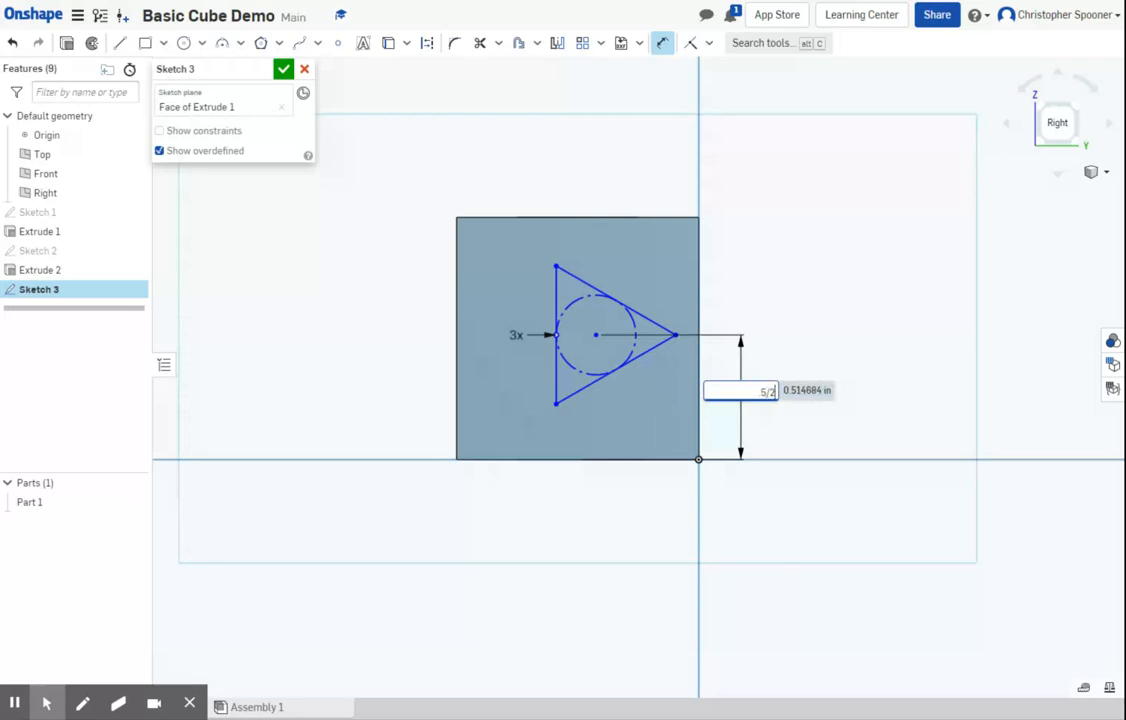
Step: Dimension the triangle 0.5 from the bottom edge, 0.5 from the side, 0.35 across
{"action": "type", "text": "0.5"}
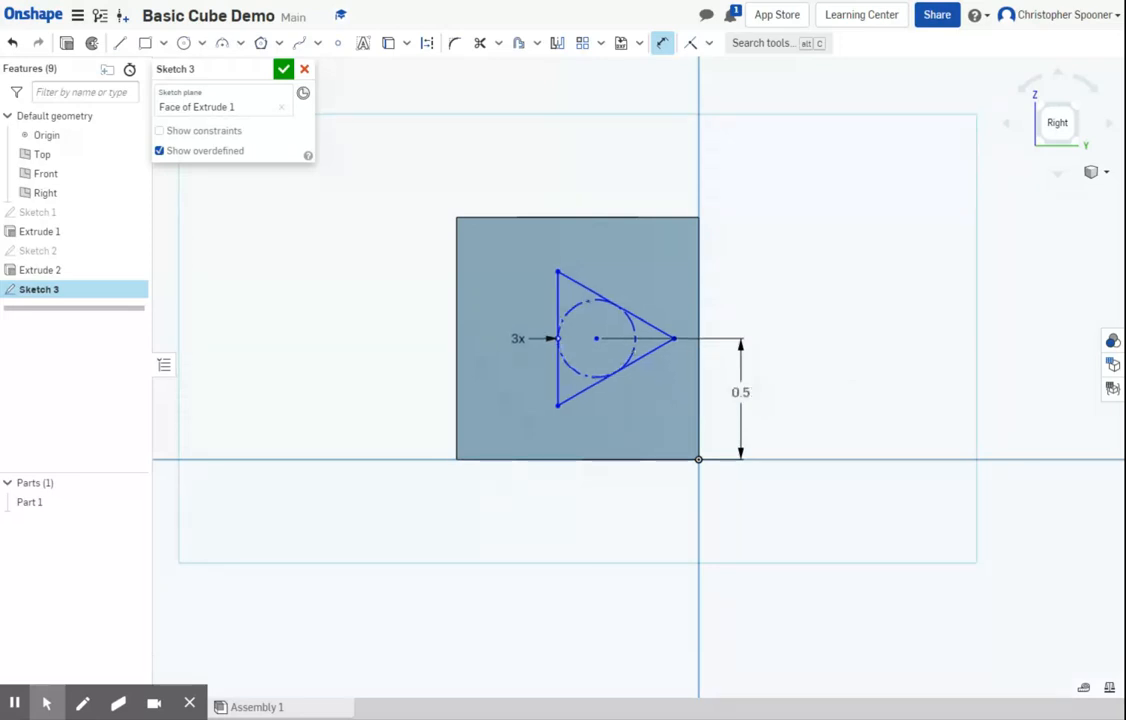
{"action": "mouse_move", "coordinate": [520, 360]}
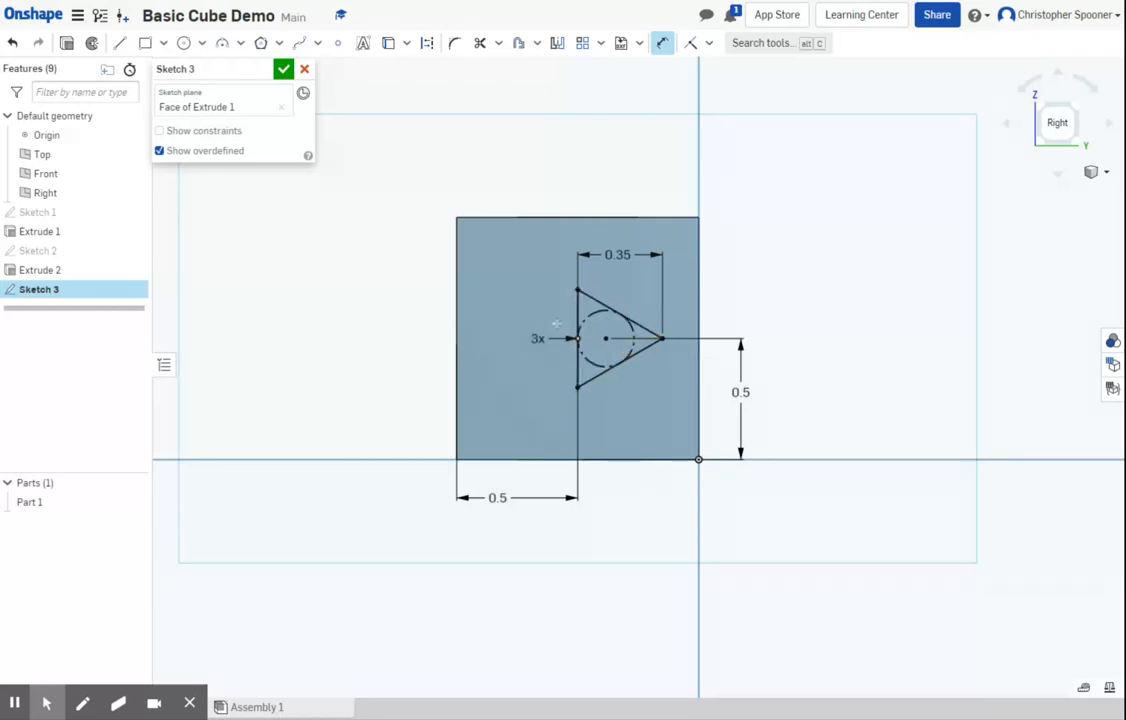
{"action": "left_click", "coordinate": [699, 338]}
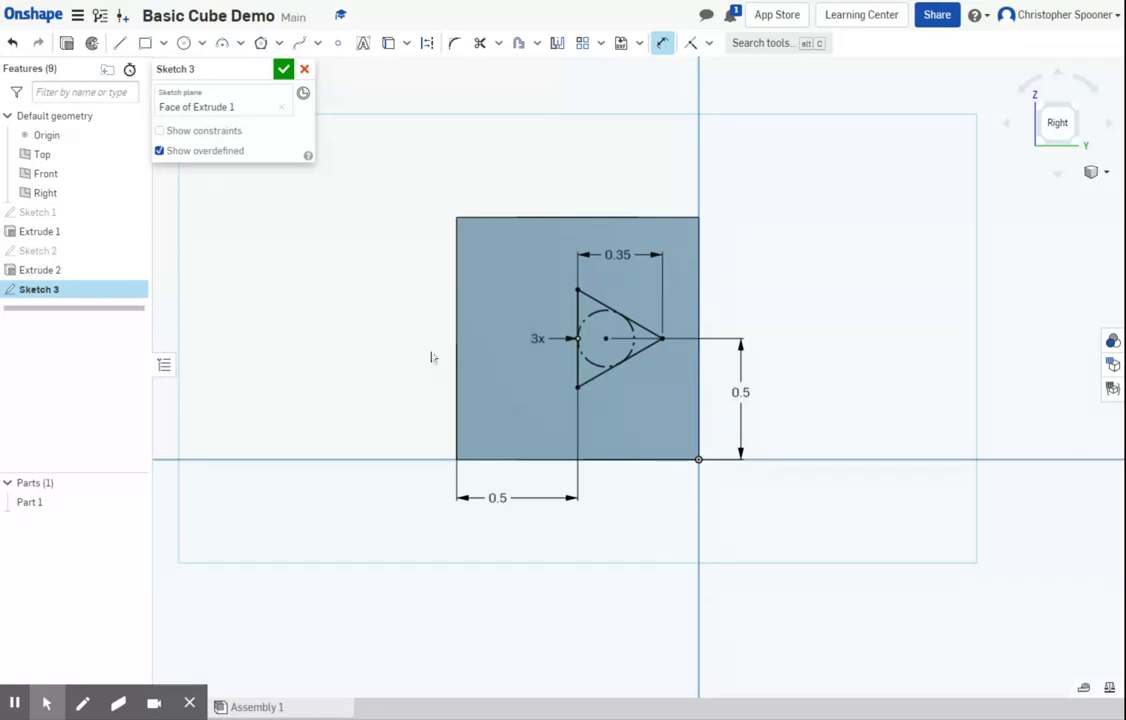
{"action": "left_click", "coordinate": [576, 340]}
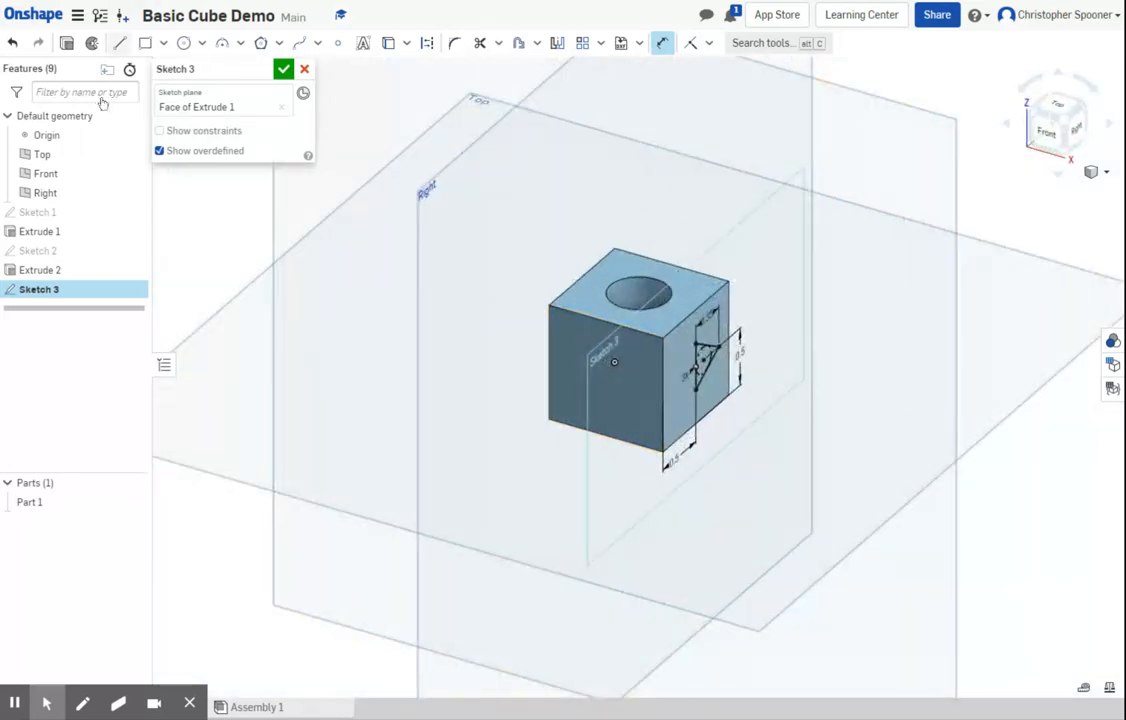
Step: Start Revolve 1 on the Sketch 3 triangle, with the cube's vertical edge as axis
{"action": "left_click", "coordinate": [662, 43]}
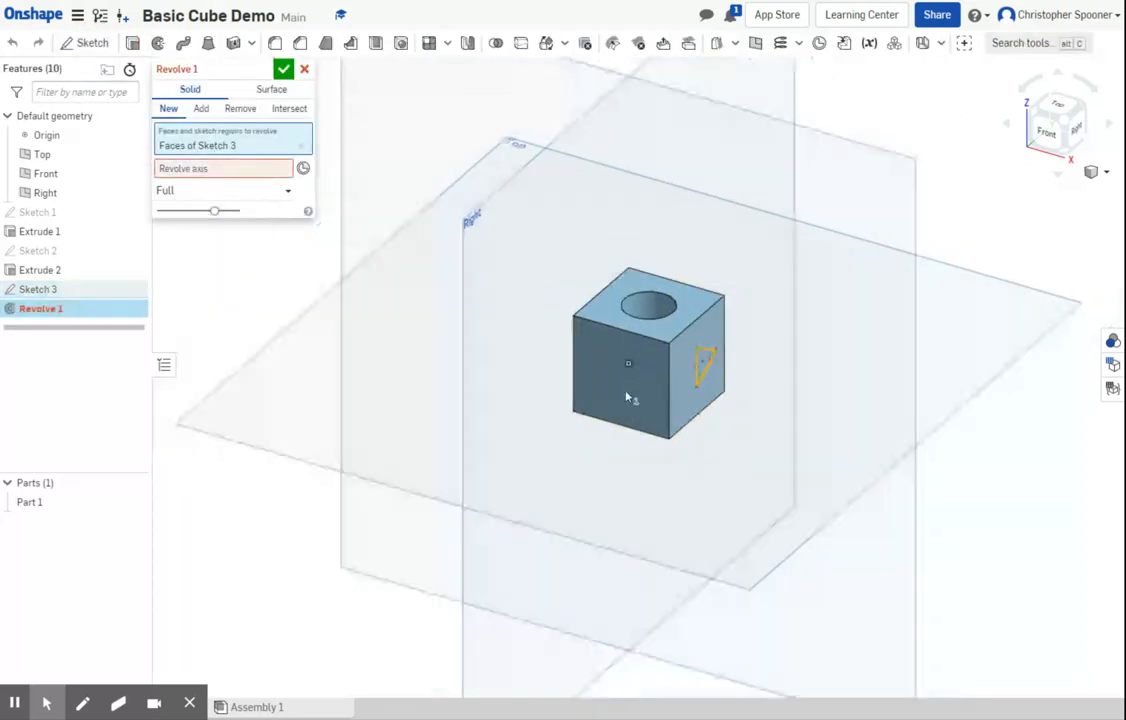
{"action": "scroll", "scroll_direction": "up", "scroll_amount": 3}
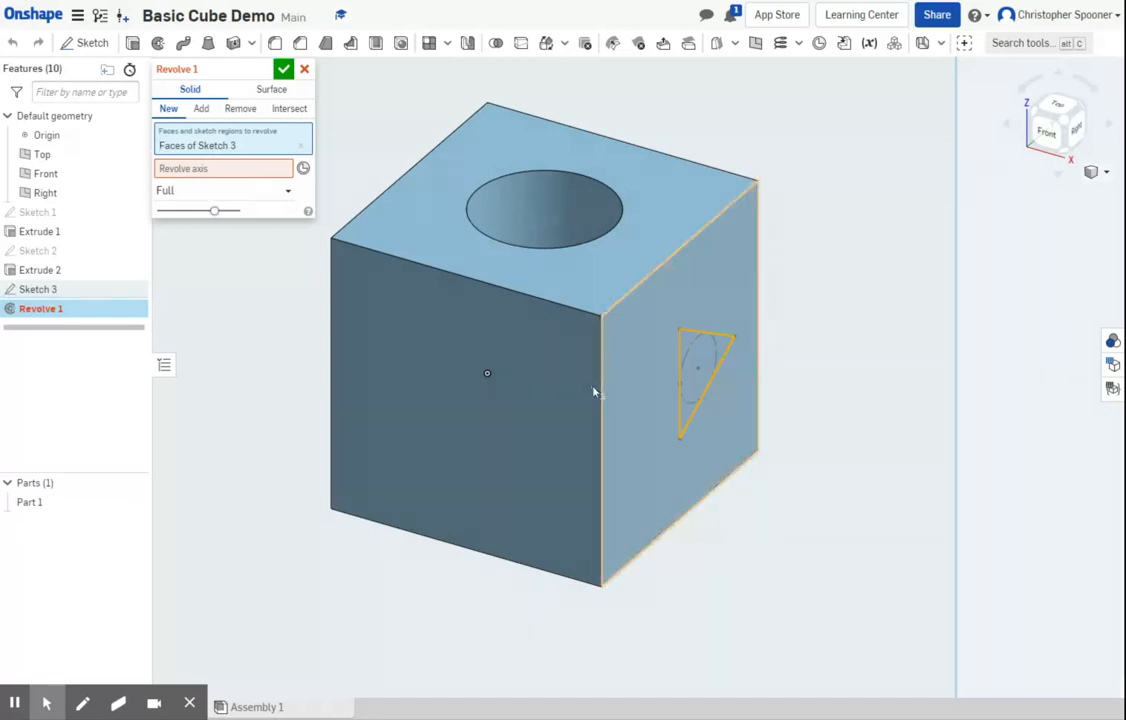
{"action": "left_click", "coordinate": [223, 168]}
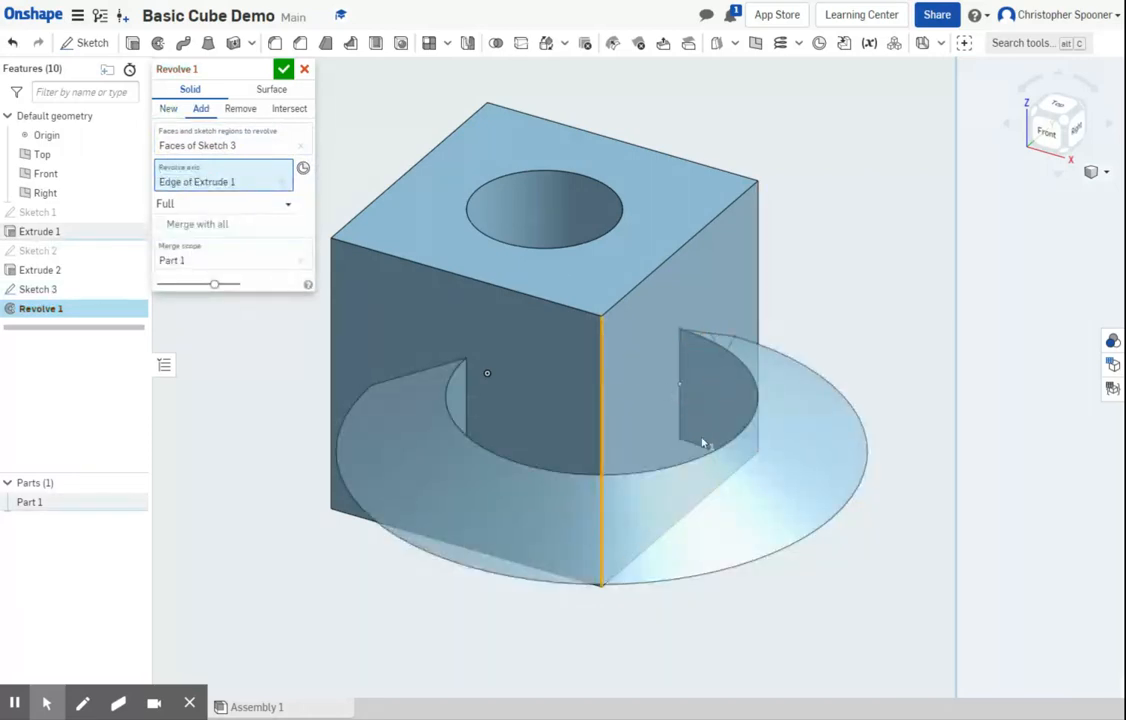
{"action": "mouse_move", "coordinate": [625, 167]}
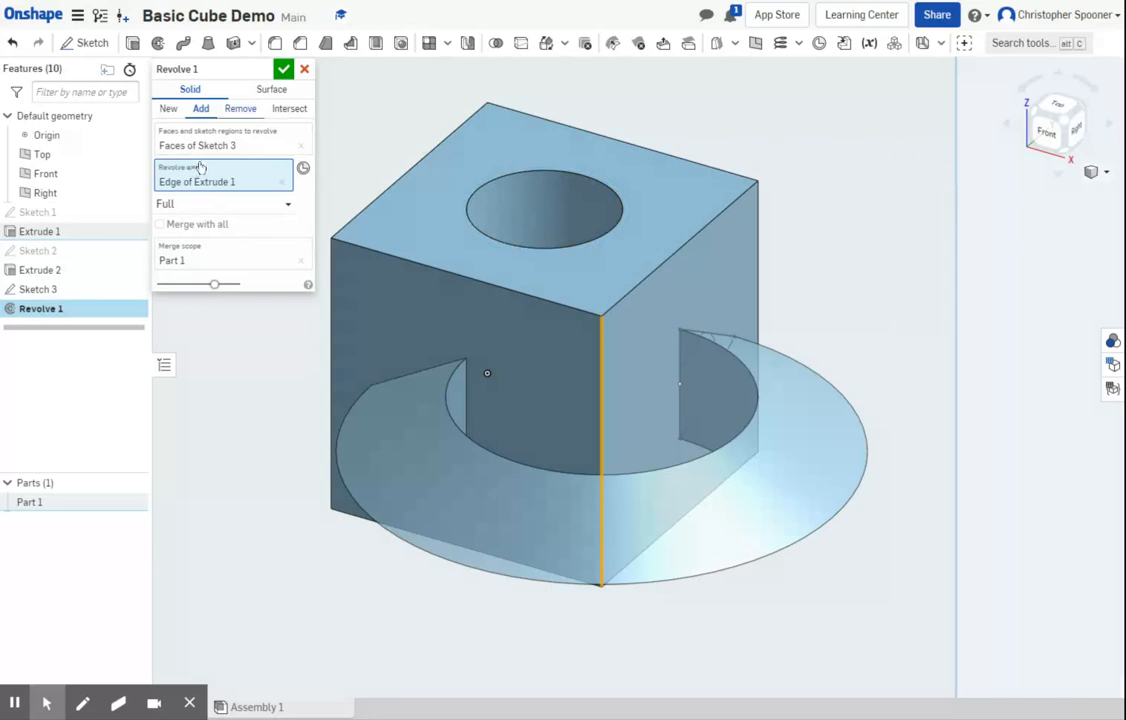
Step: Preview Remove and Intersect, then commit Revolve 1 as a full Add
{"action": "left_click", "coordinate": [240, 108]}
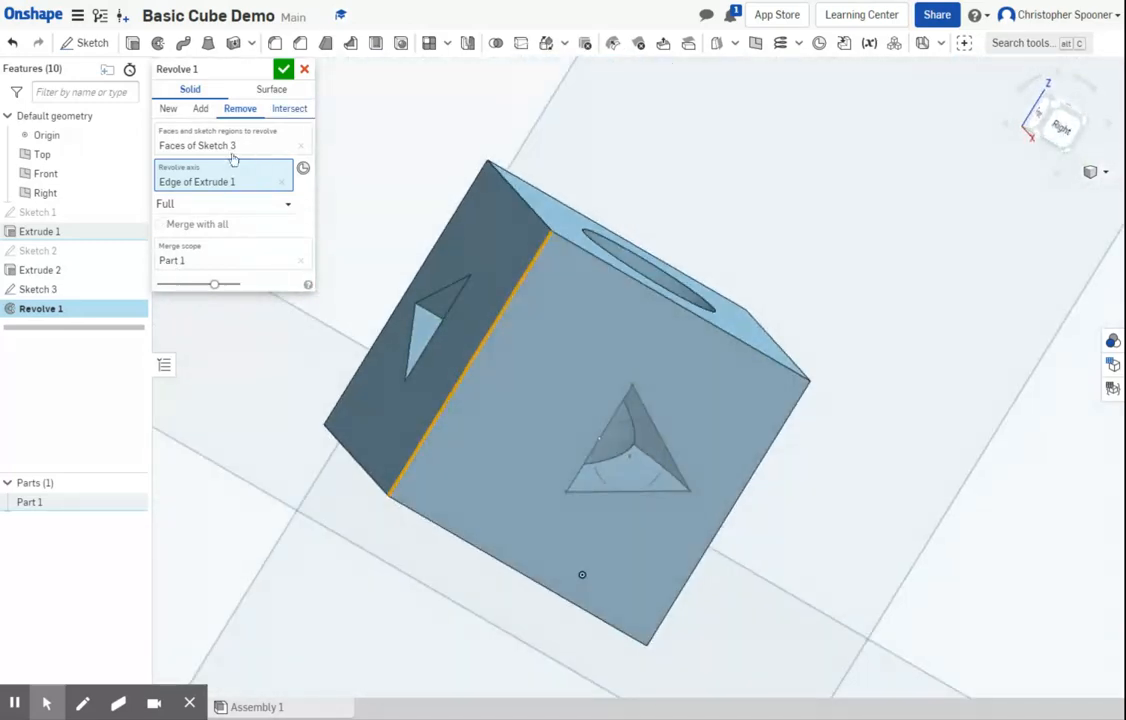
{"action": "left_click", "coordinate": [200, 108]}
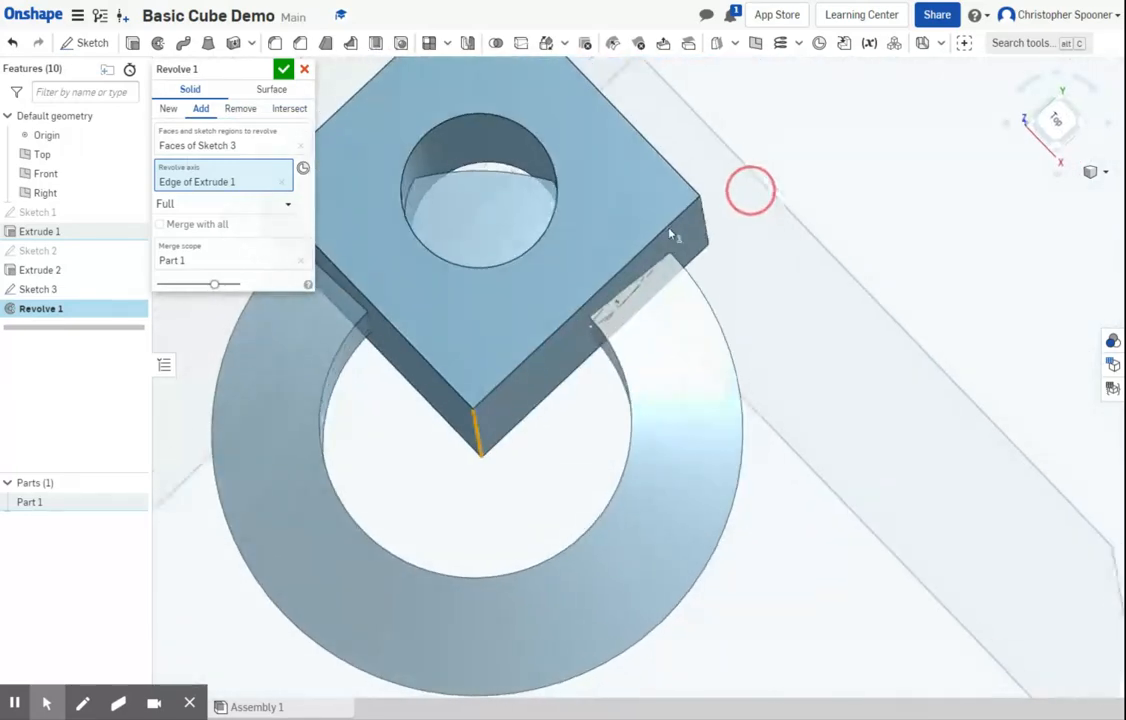
{"action": "left_click", "coordinate": [289, 108]}
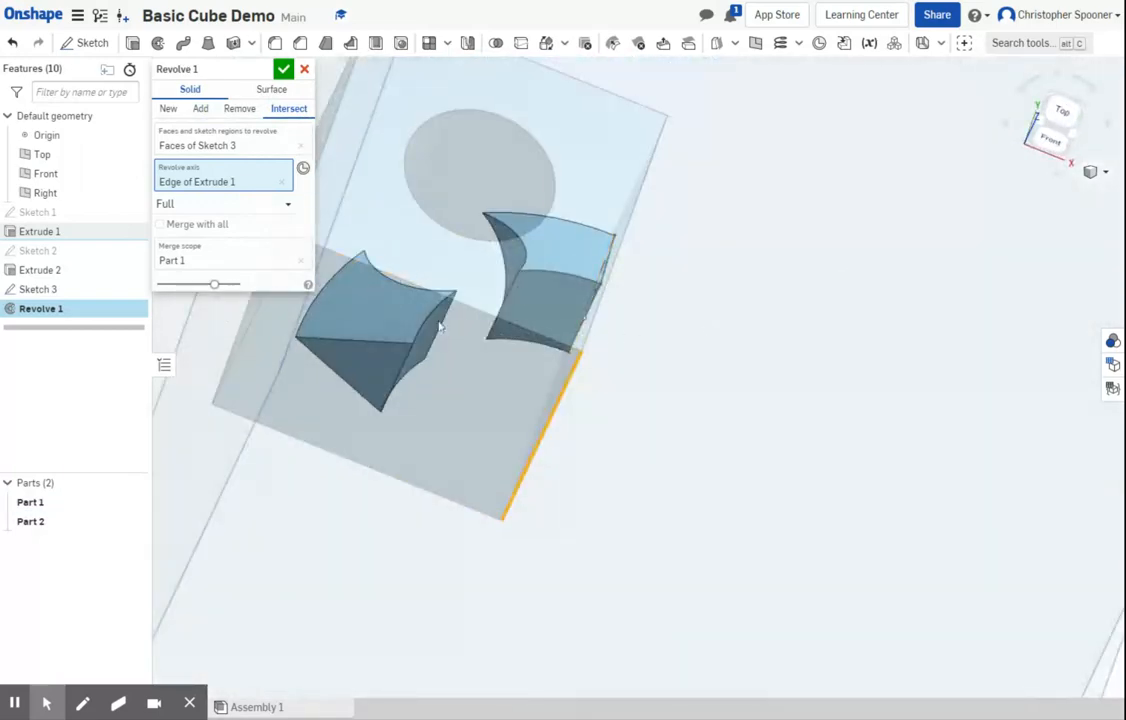
{"action": "left_click", "coordinate": [200, 108]}
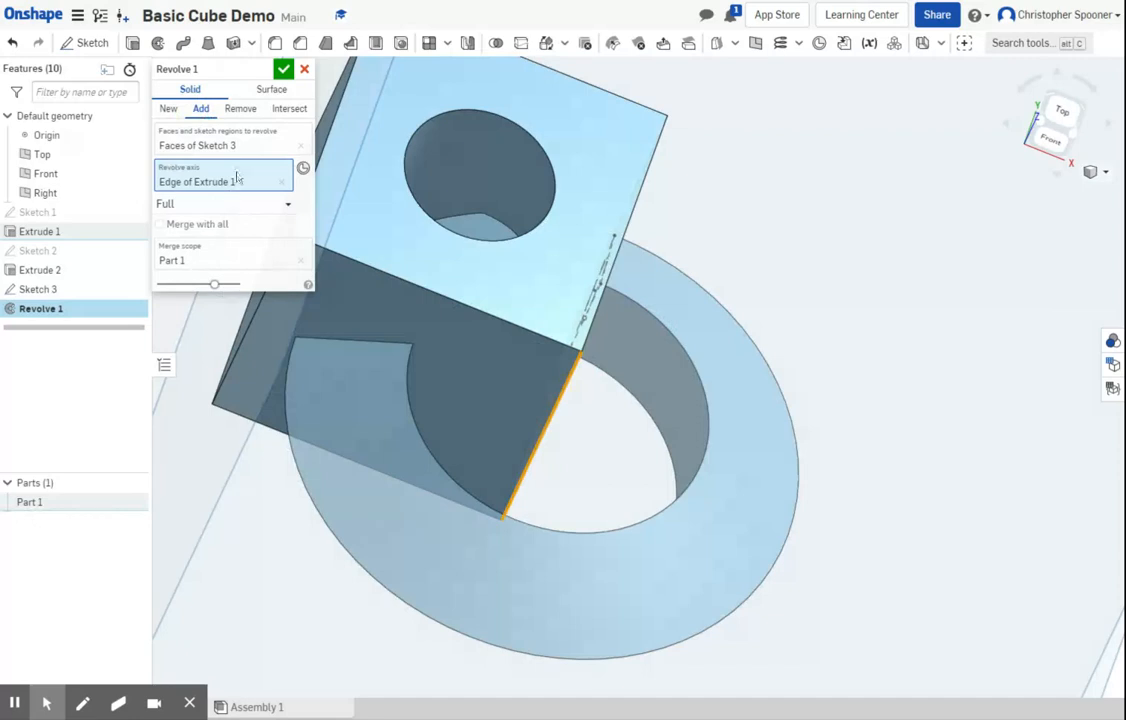
{"action": "left_click", "coordinate": [284, 69]}
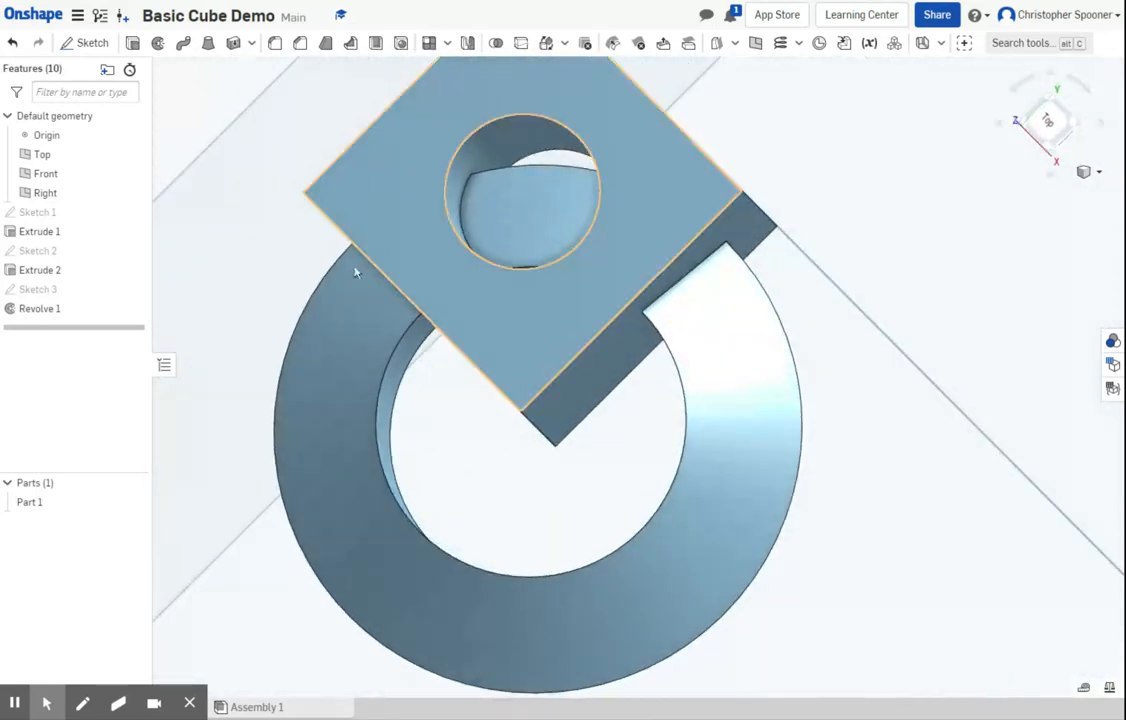
Step: Edit Revolve 1 to One direction with a 270 deg angle
{"action": "right_click", "coordinate": [40, 308]}
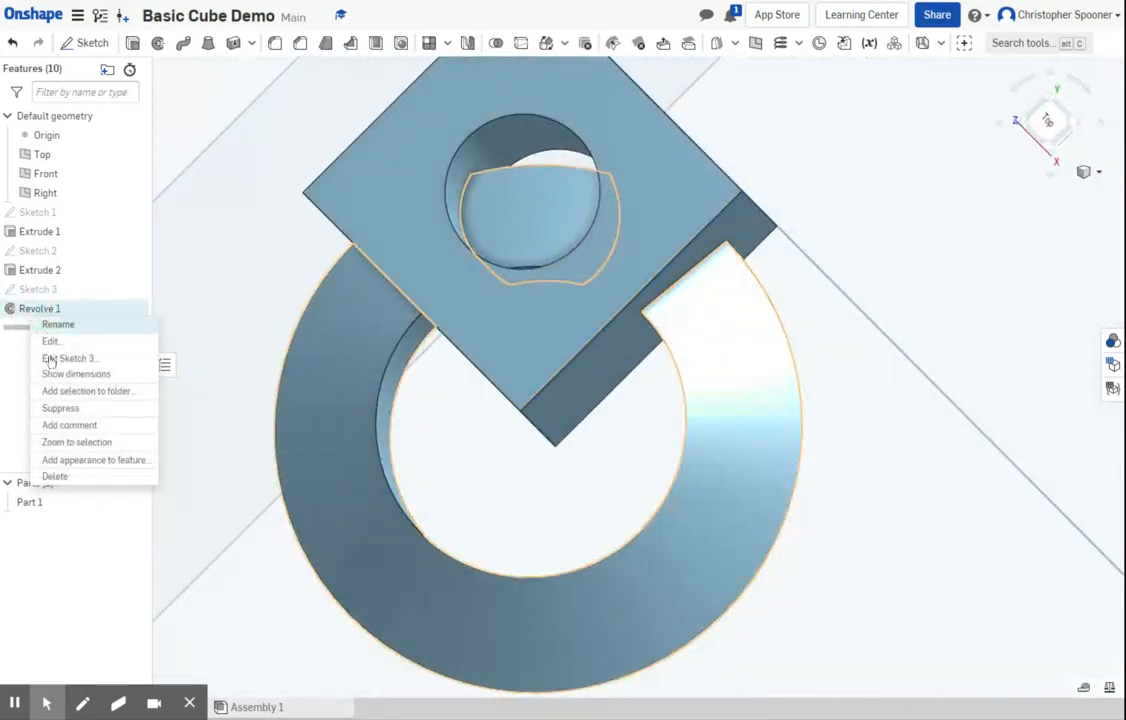
{"action": "left_click", "coordinate": [51, 341]}
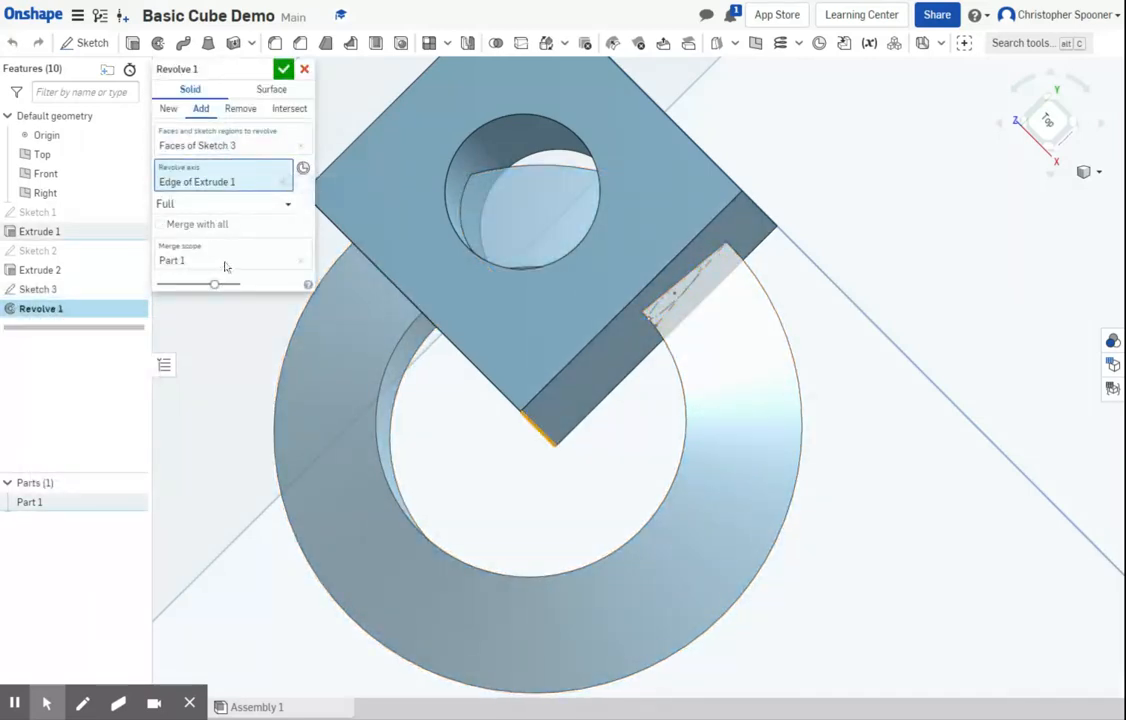
{"action": "left_click", "coordinate": [224, 203]}
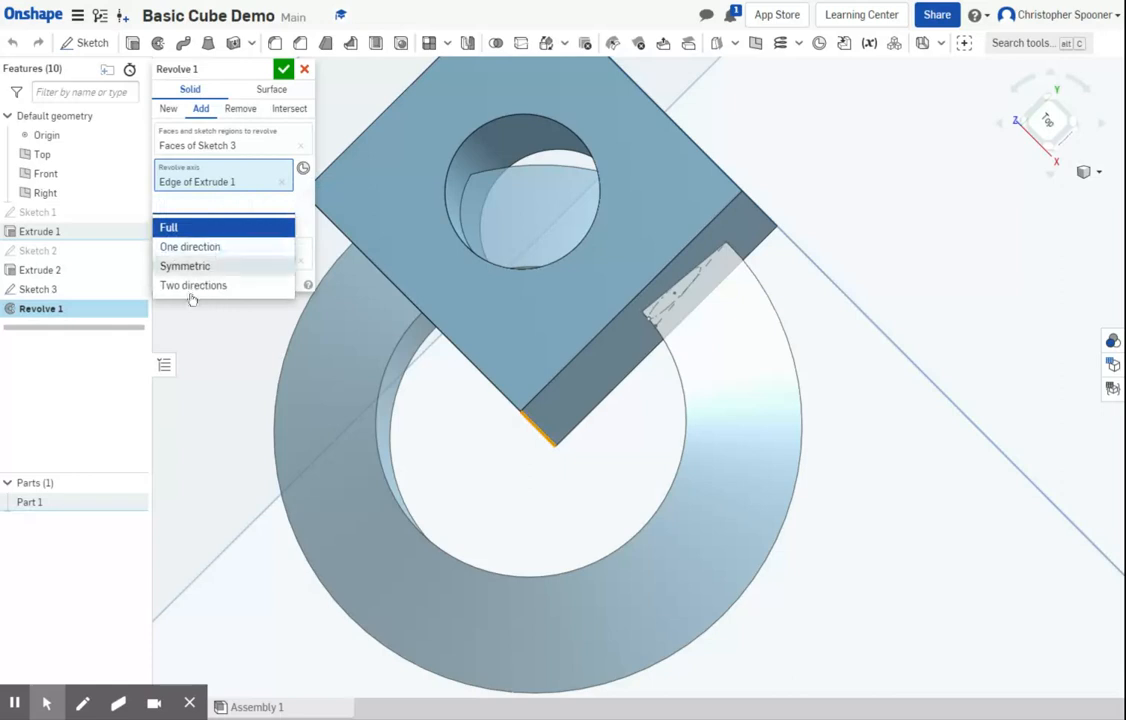
{"action": "left_click", "coordinate": [190, 246]}
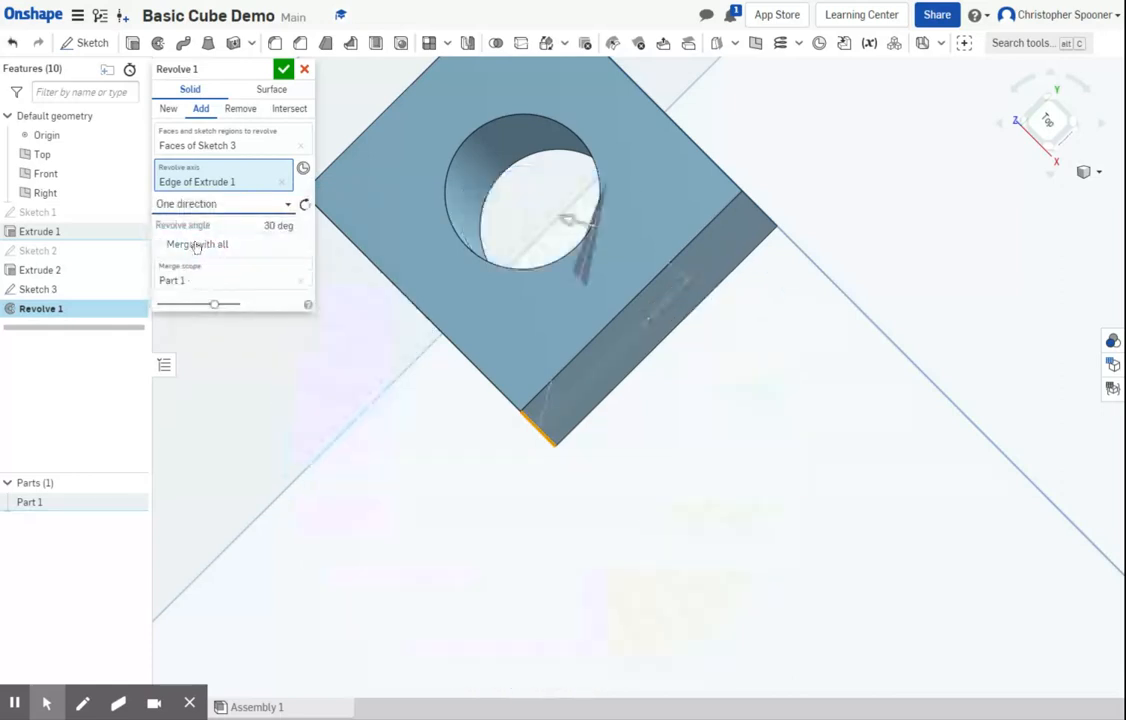
{"action": "left_click", "coordinate": [270, 225]}
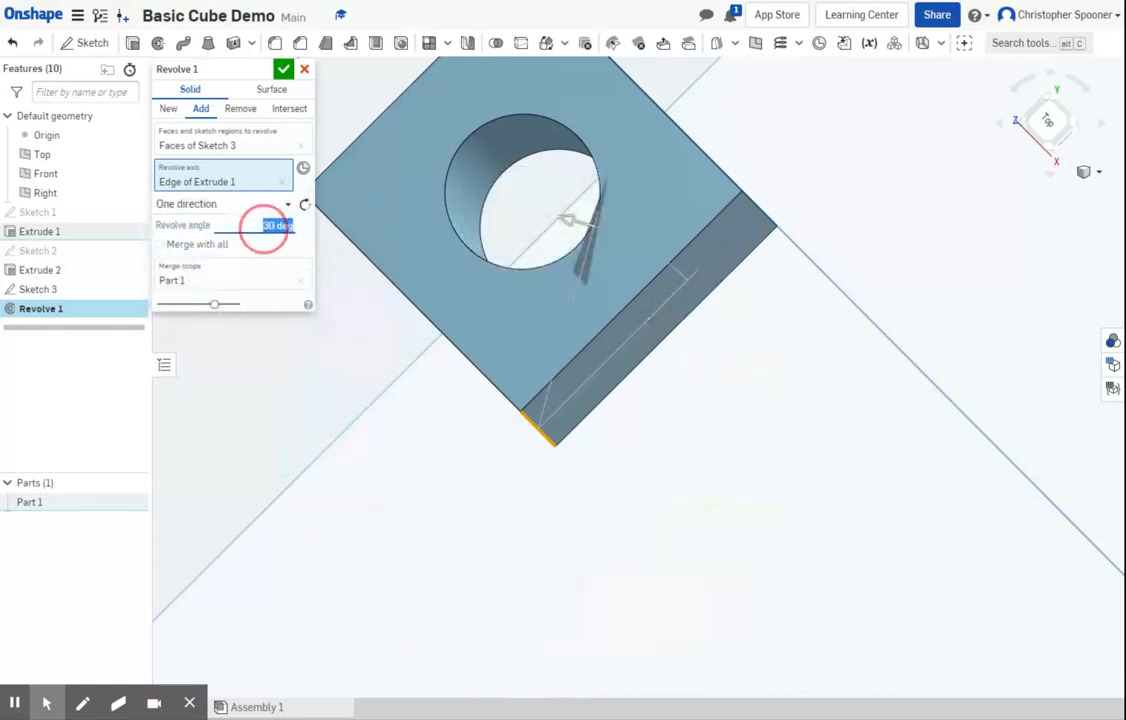
{"action": "type", "text": "270"}
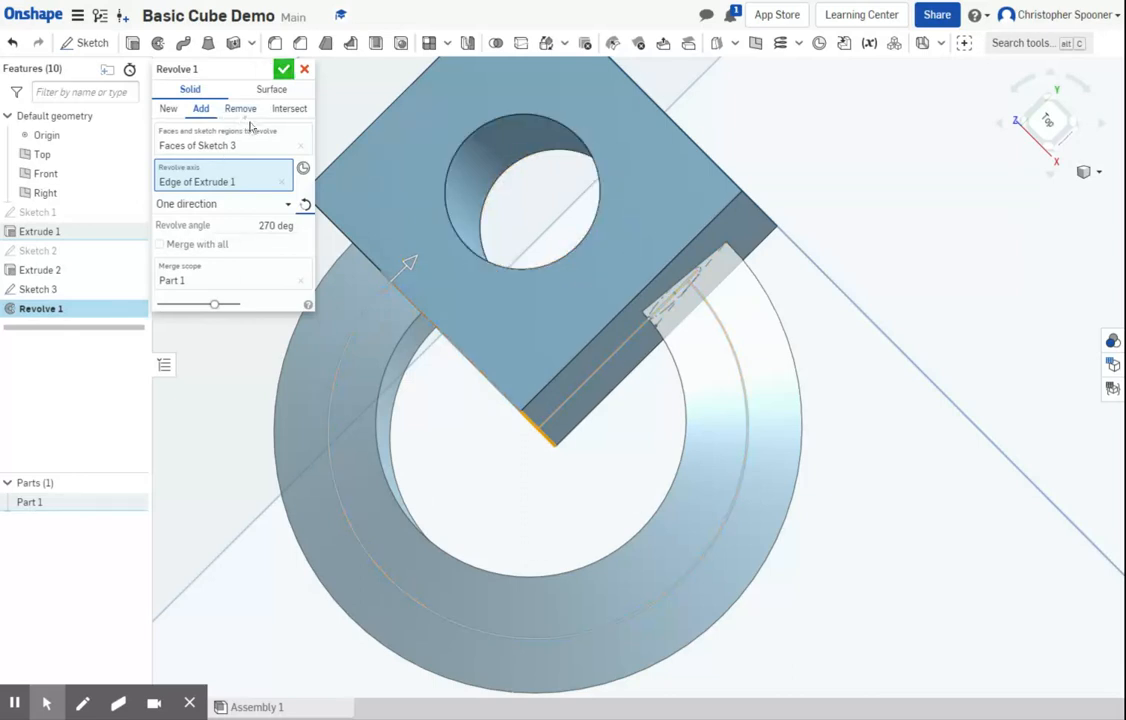
{"action": "left_click", "coordinate": [284, 69]}
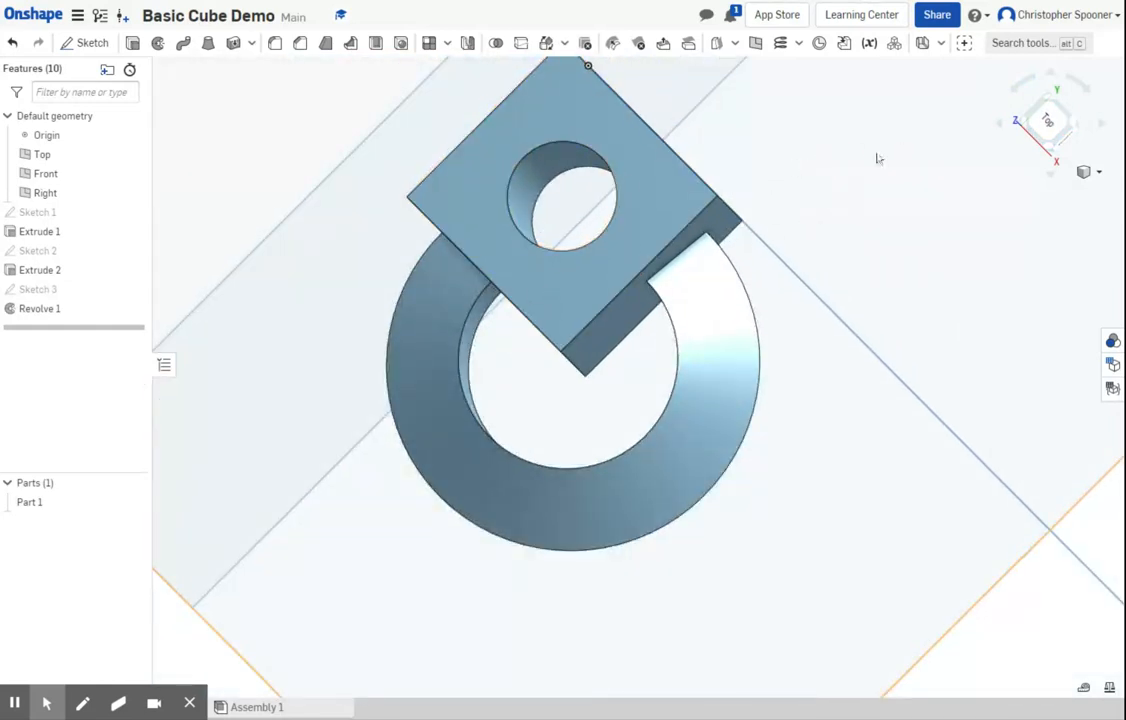
Step: Switch to Isometric view and orbit to inspect the 270° ring handle
{"action": "left_click", "coordinate": [1085, 171]}
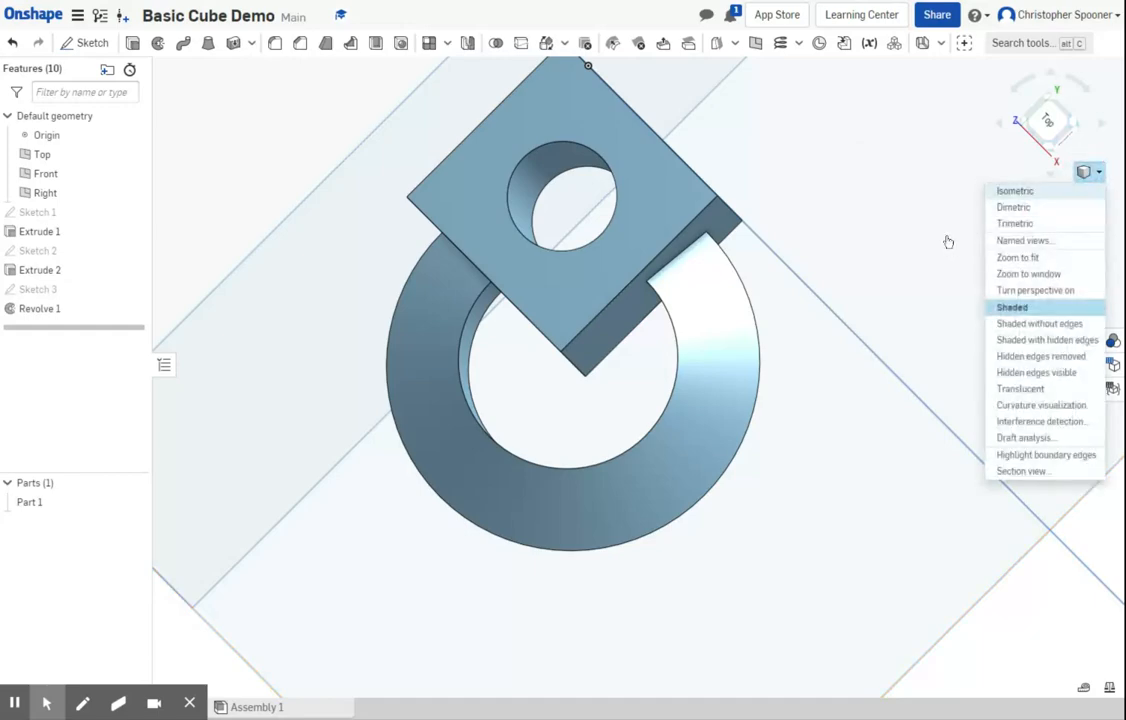
{"action": "left_click", "coordinate": [1016, 190]}
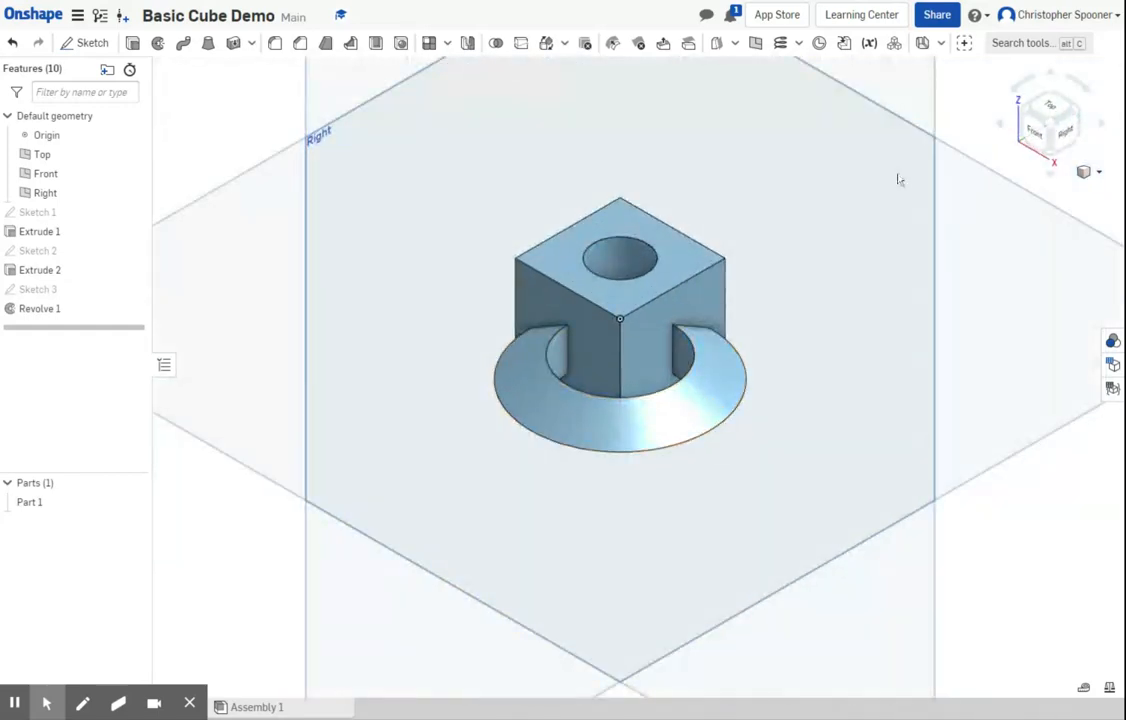
{"action": "left_click_drag", "start_coordinate": [900, 180], "coordinate": [635, 395]}
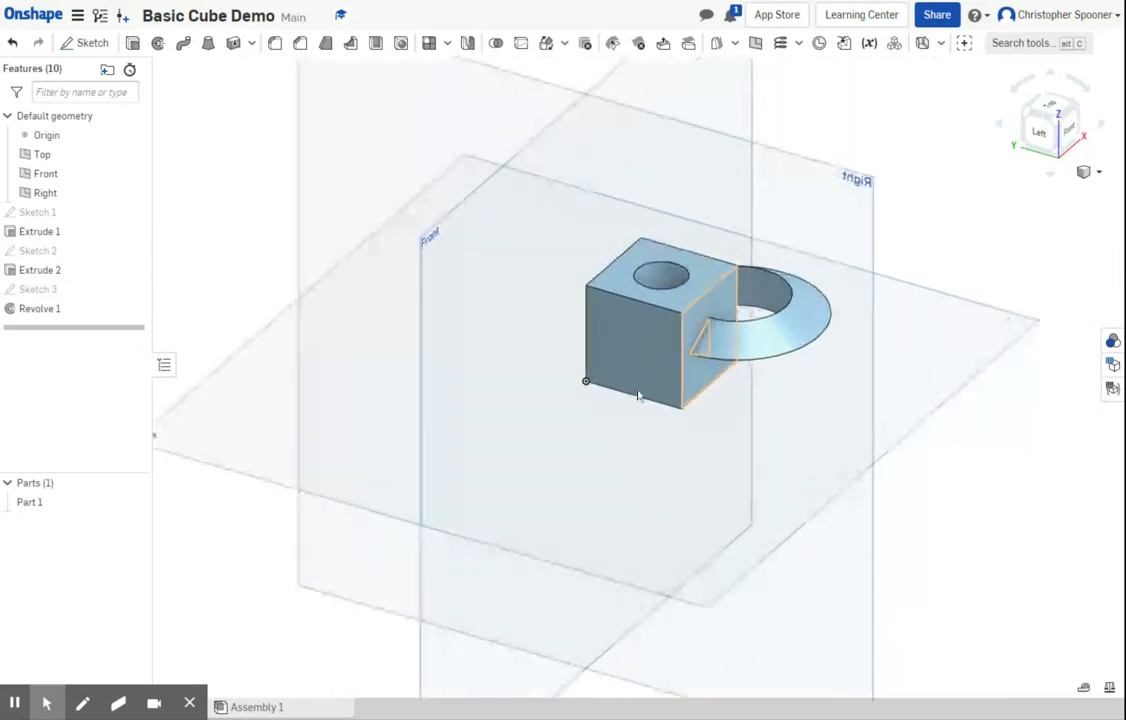